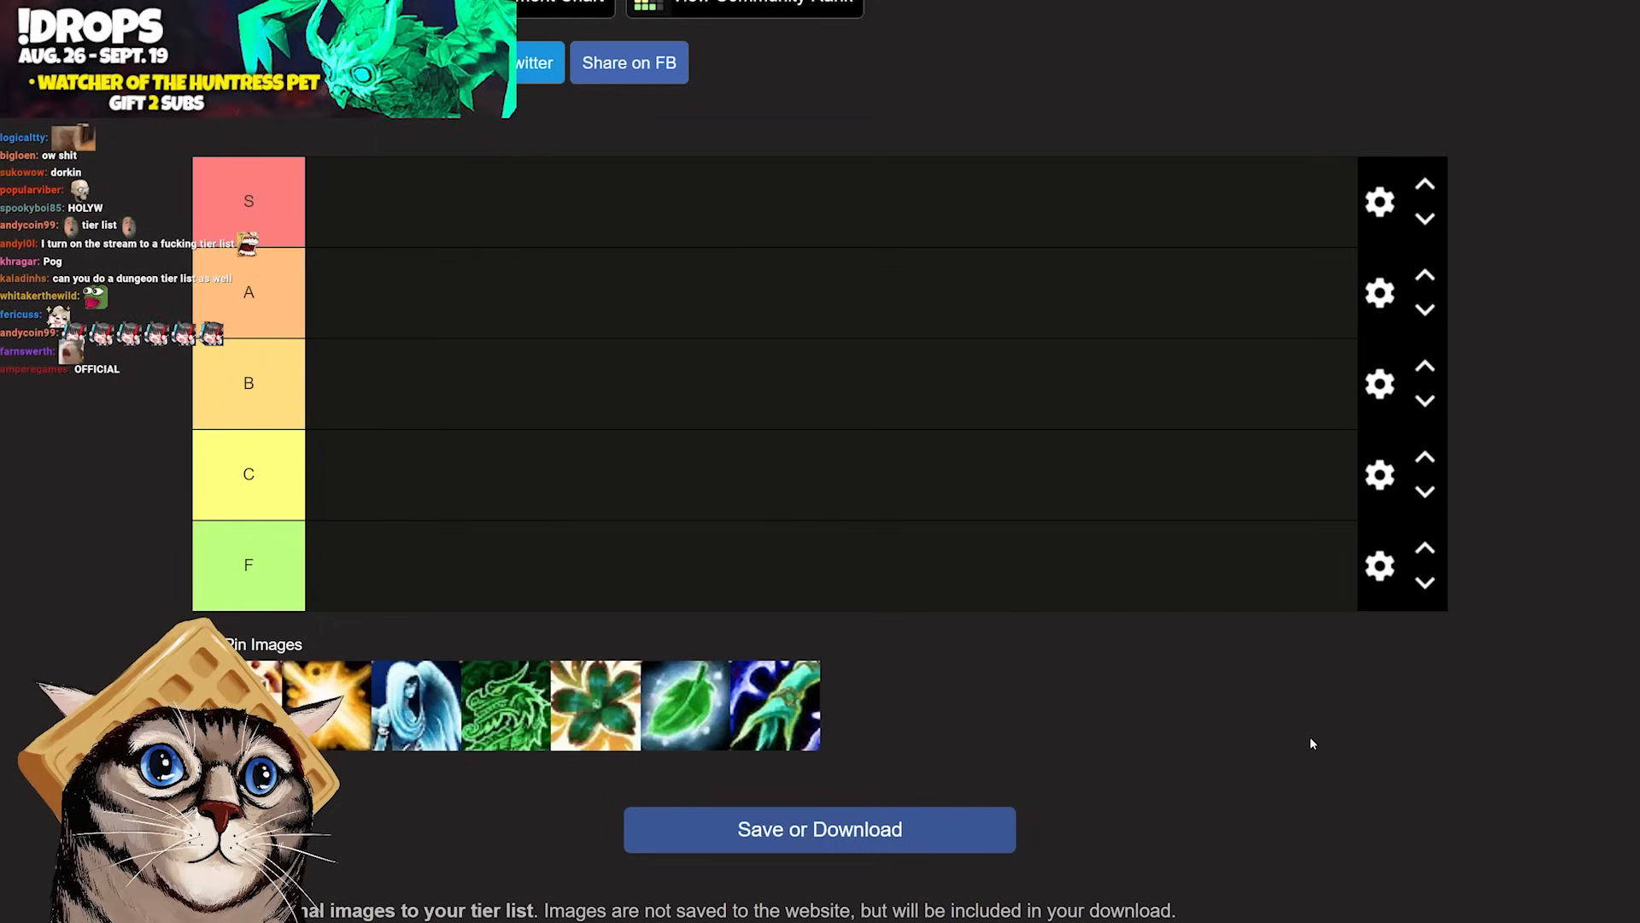
# Scroll to the icon pool and drop the hooded angel healer icon into tier C
pyautogui.scroll(-3)
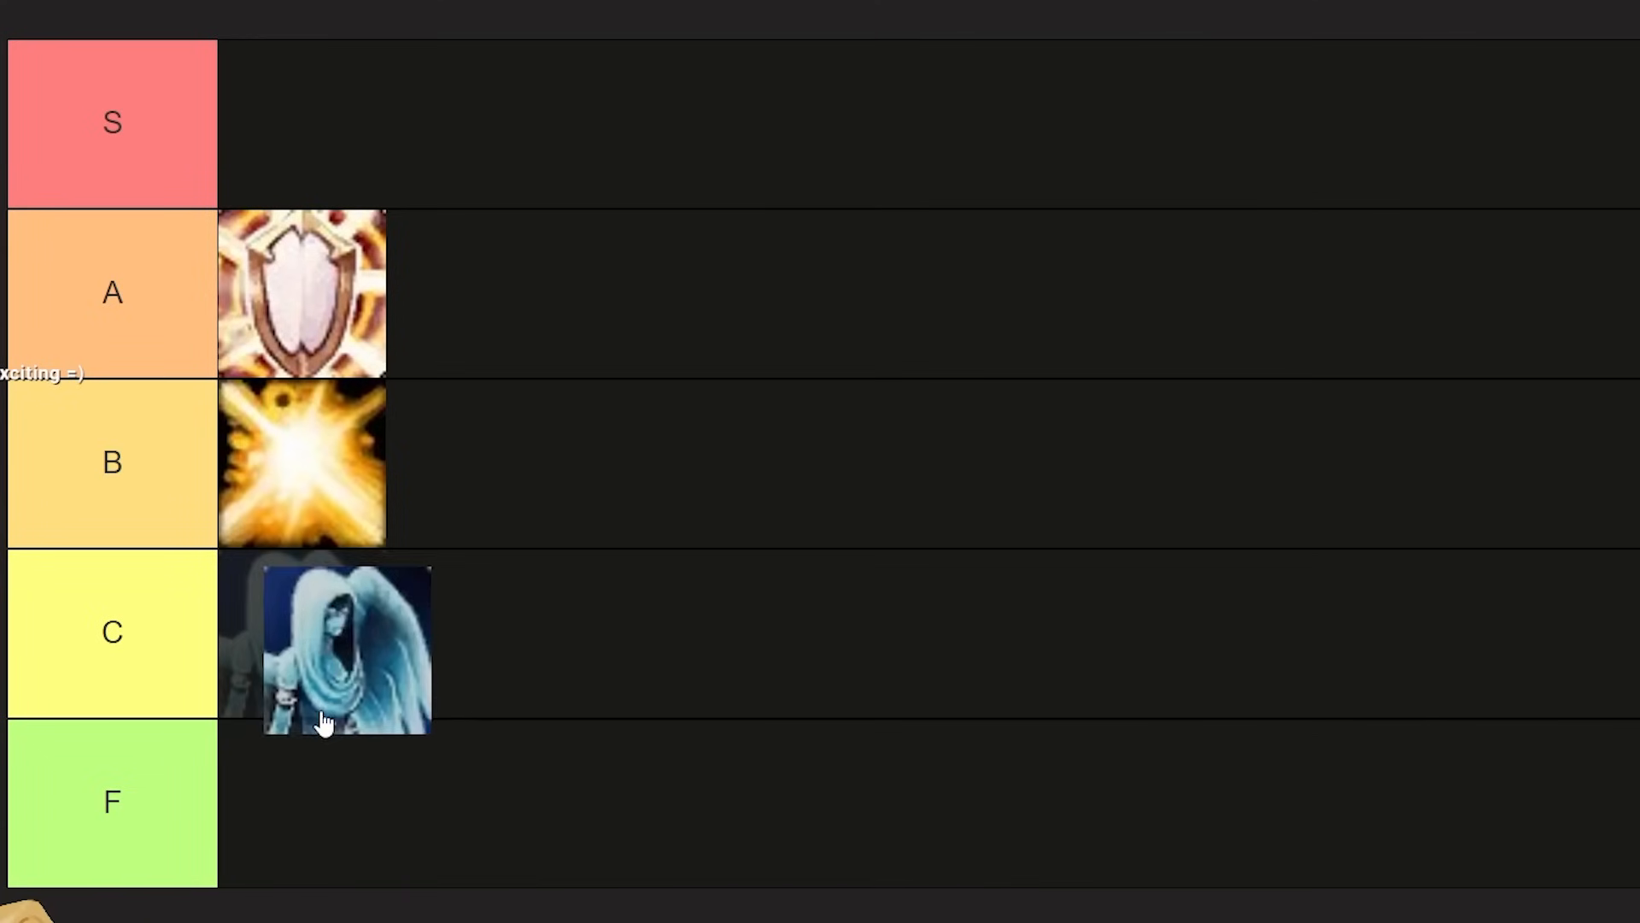
pyautogui.moveTo(345, 646); pyautogui.dragTo(303, 632)
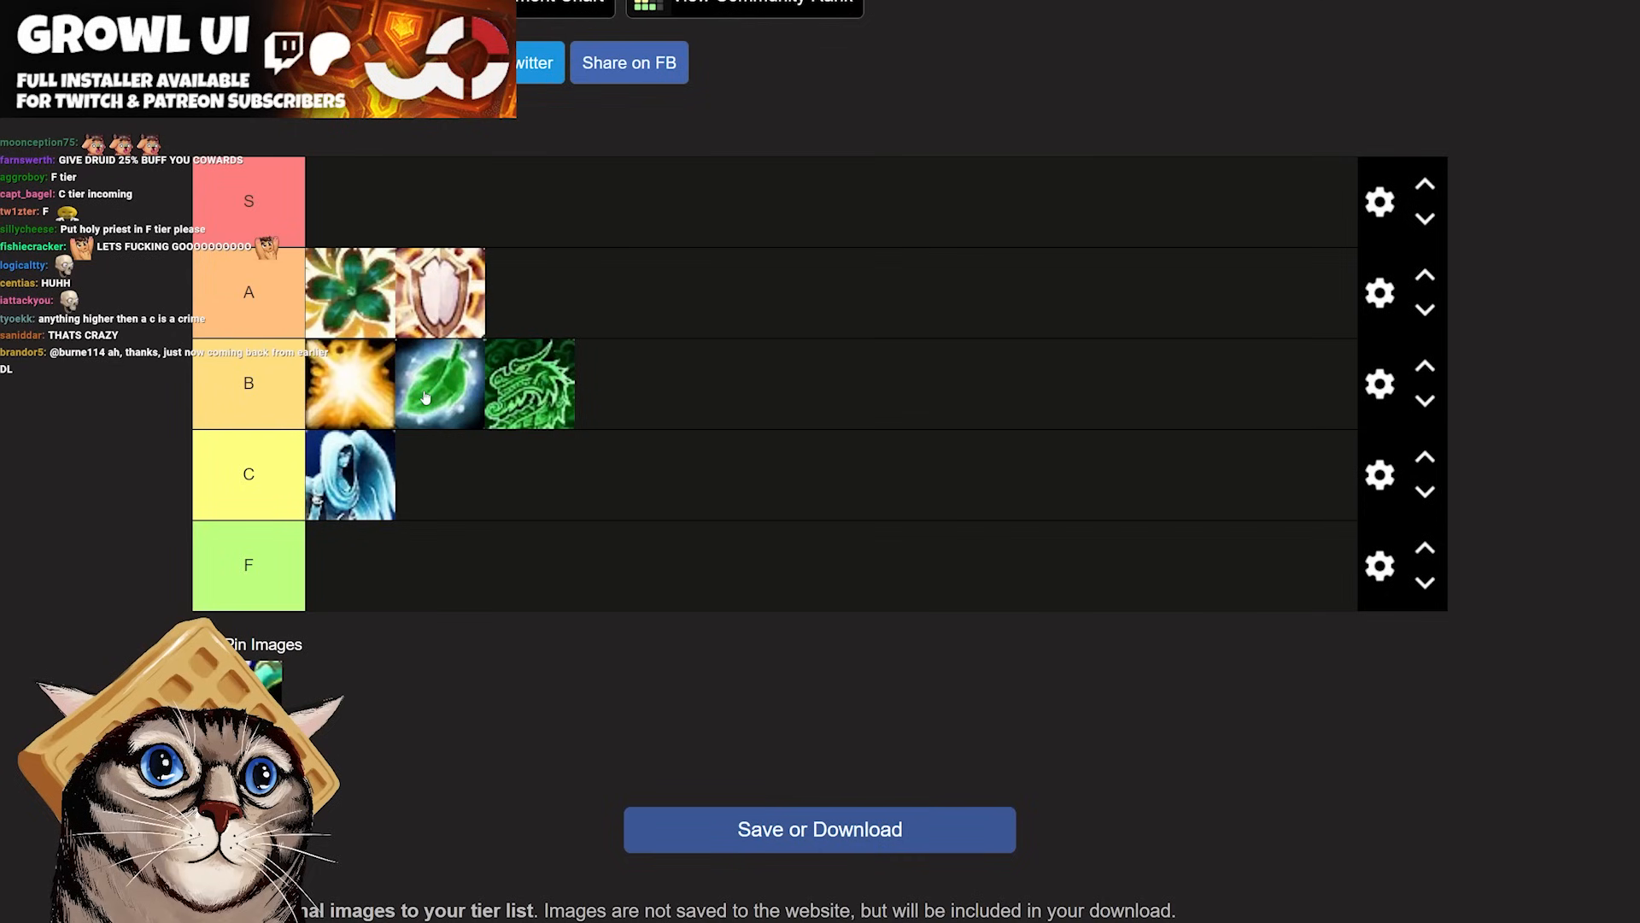
pyautogui.scroll(-3)
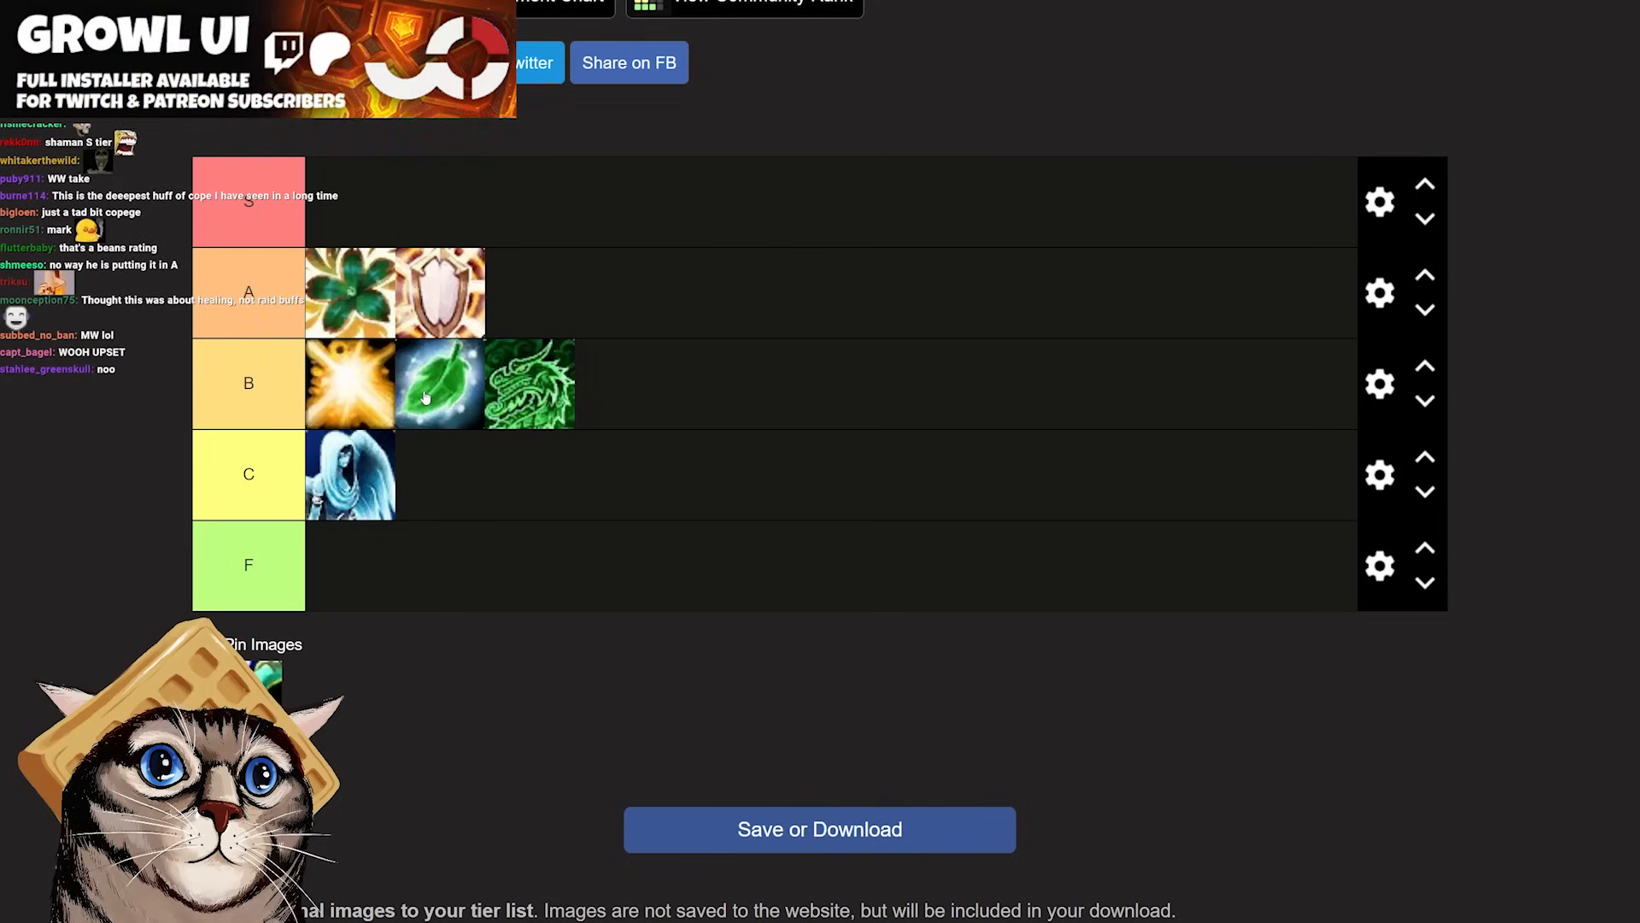
pyautogui.scroll(-3)
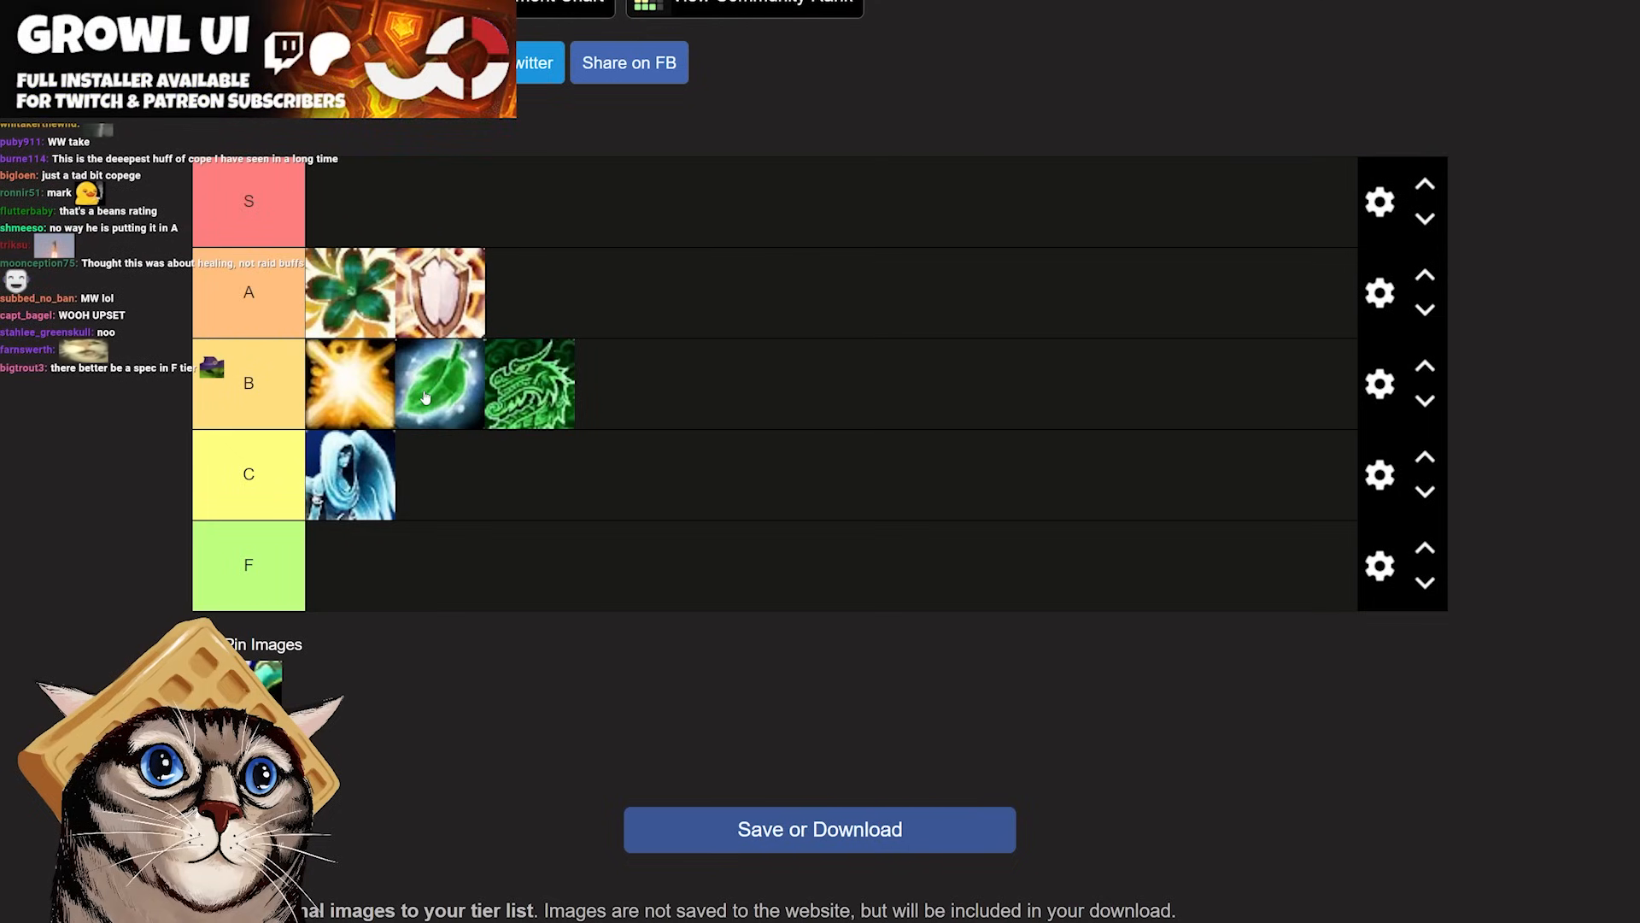
pyautogui.scroll(-3)
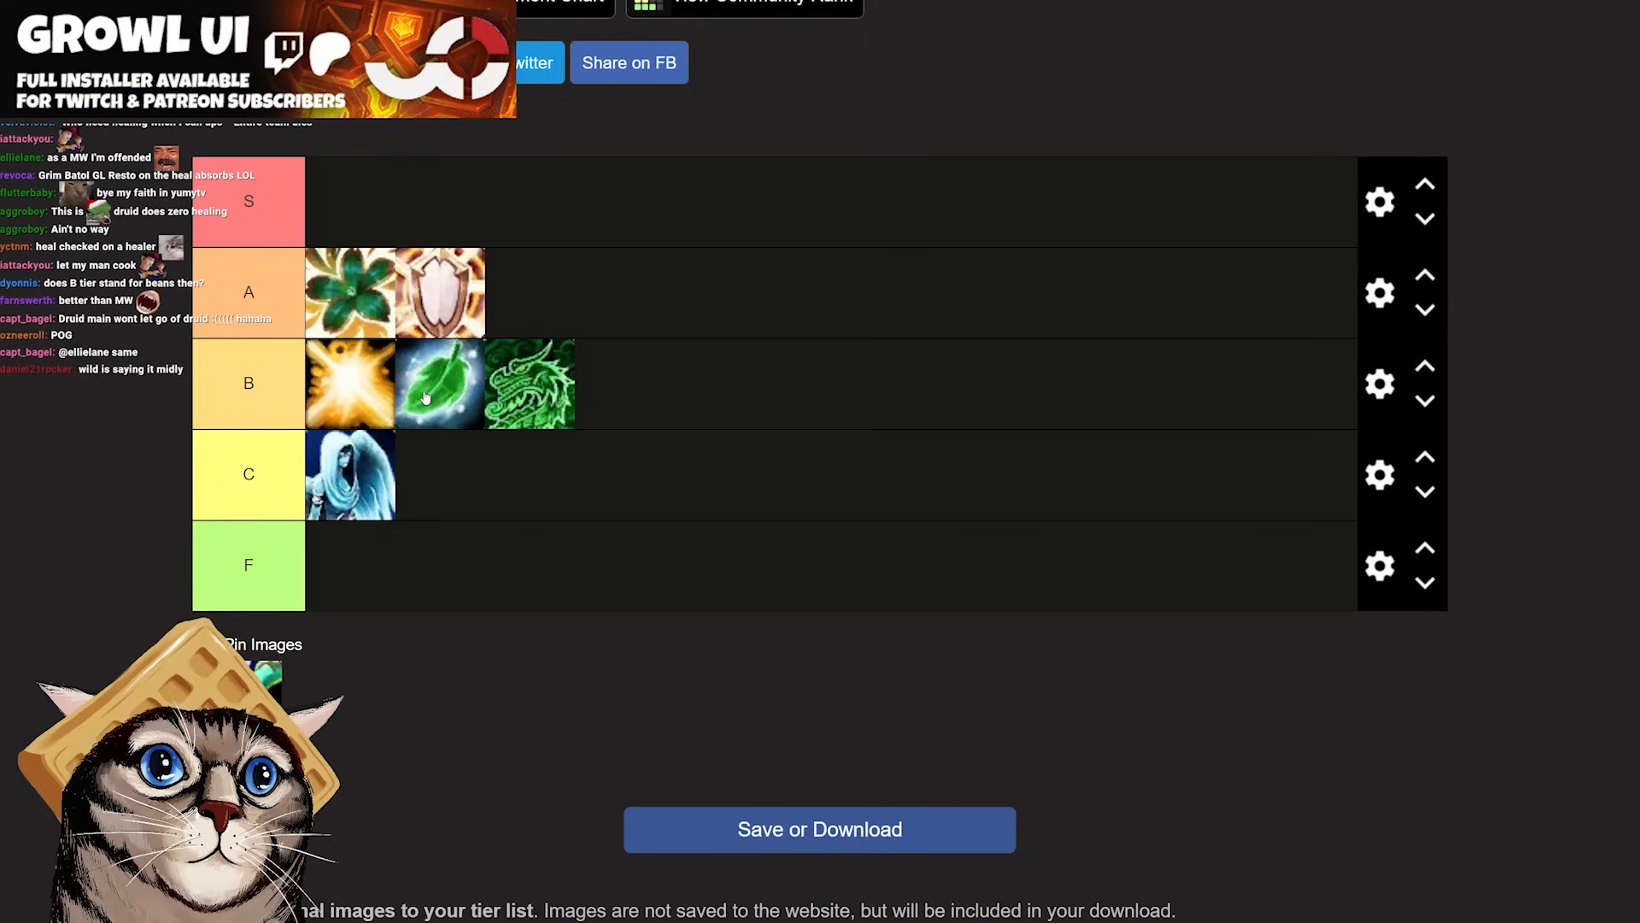
pyautogui.scroll(-3)
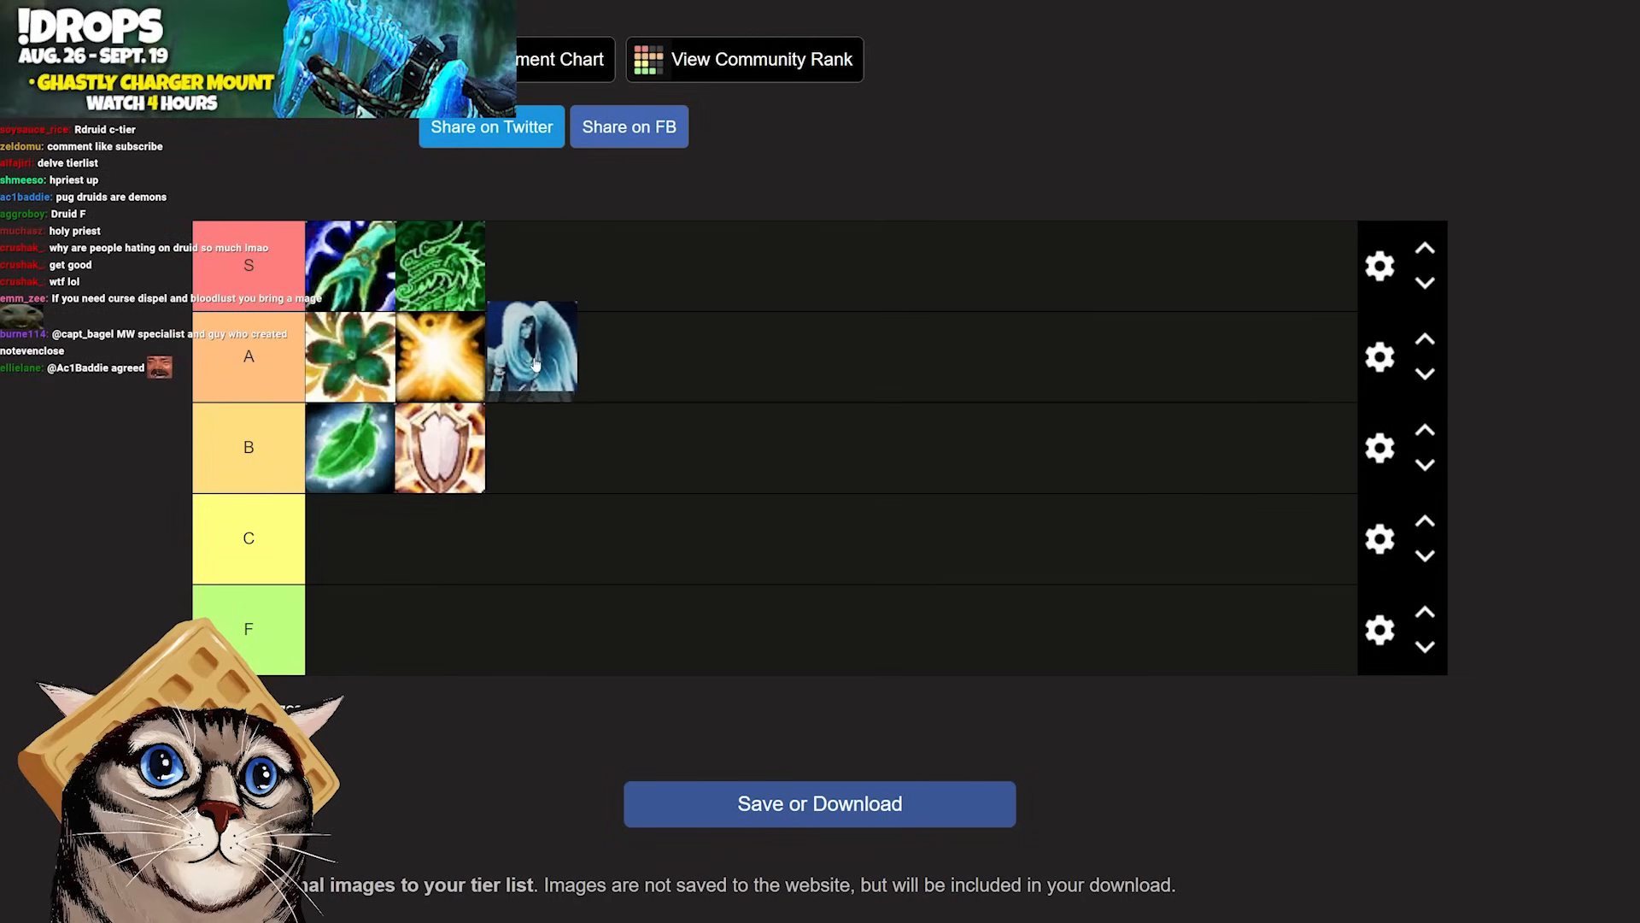
pyautogui.moveTo(531, 350); pyautogui.dragTo(530, 447)
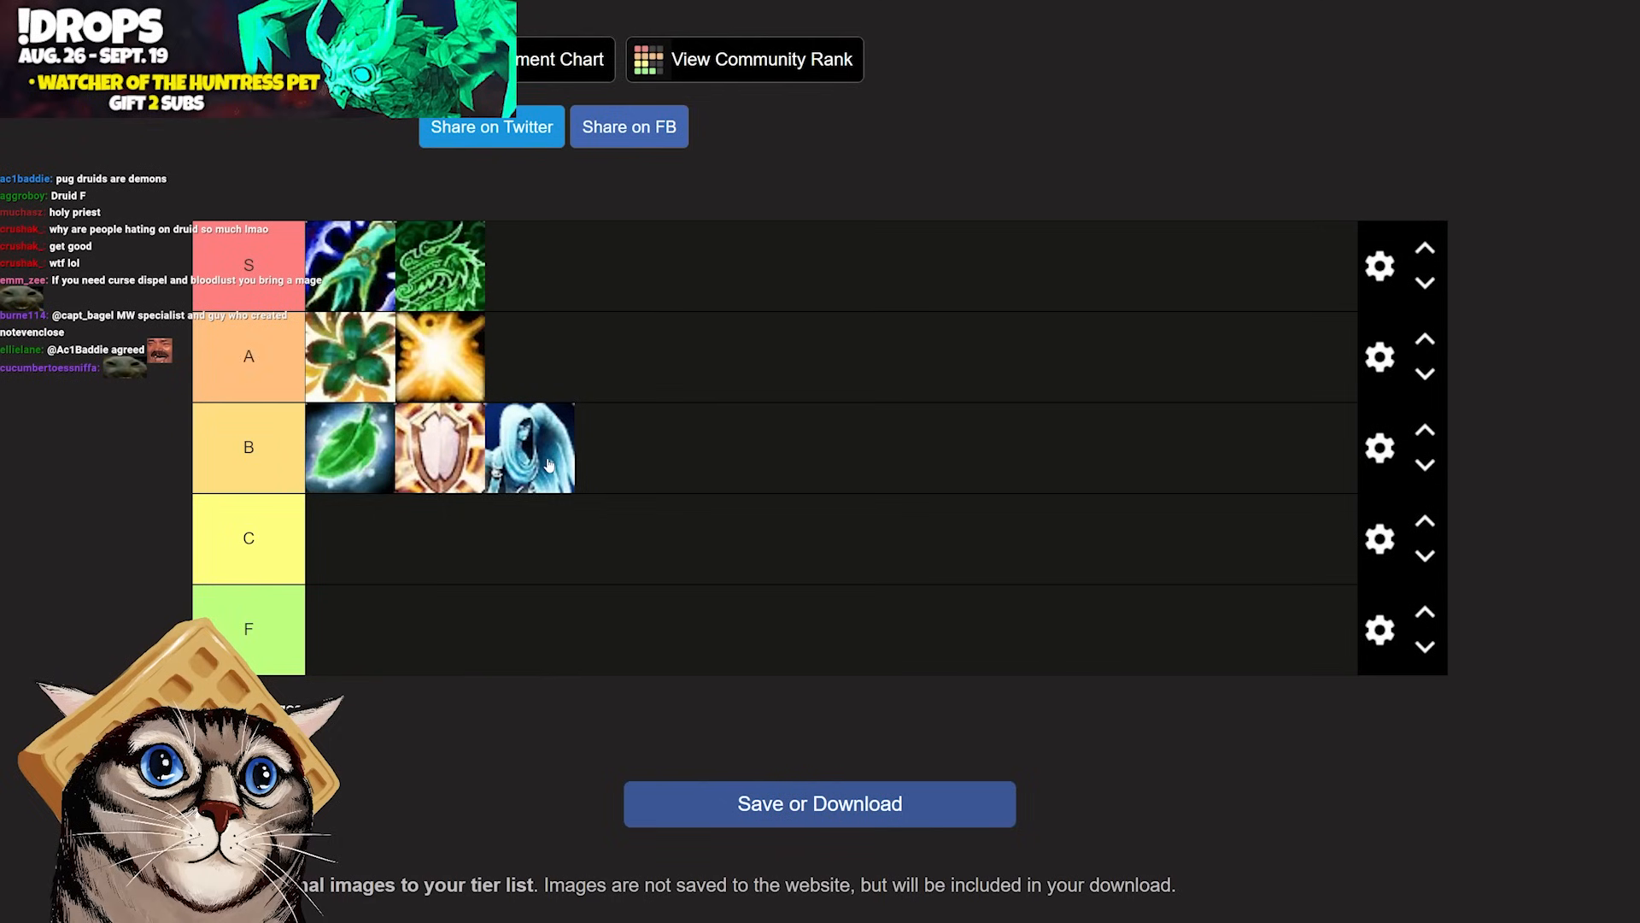
pyautogui.moveTo(439, 446); pyautogui.dragTo(350, 628)
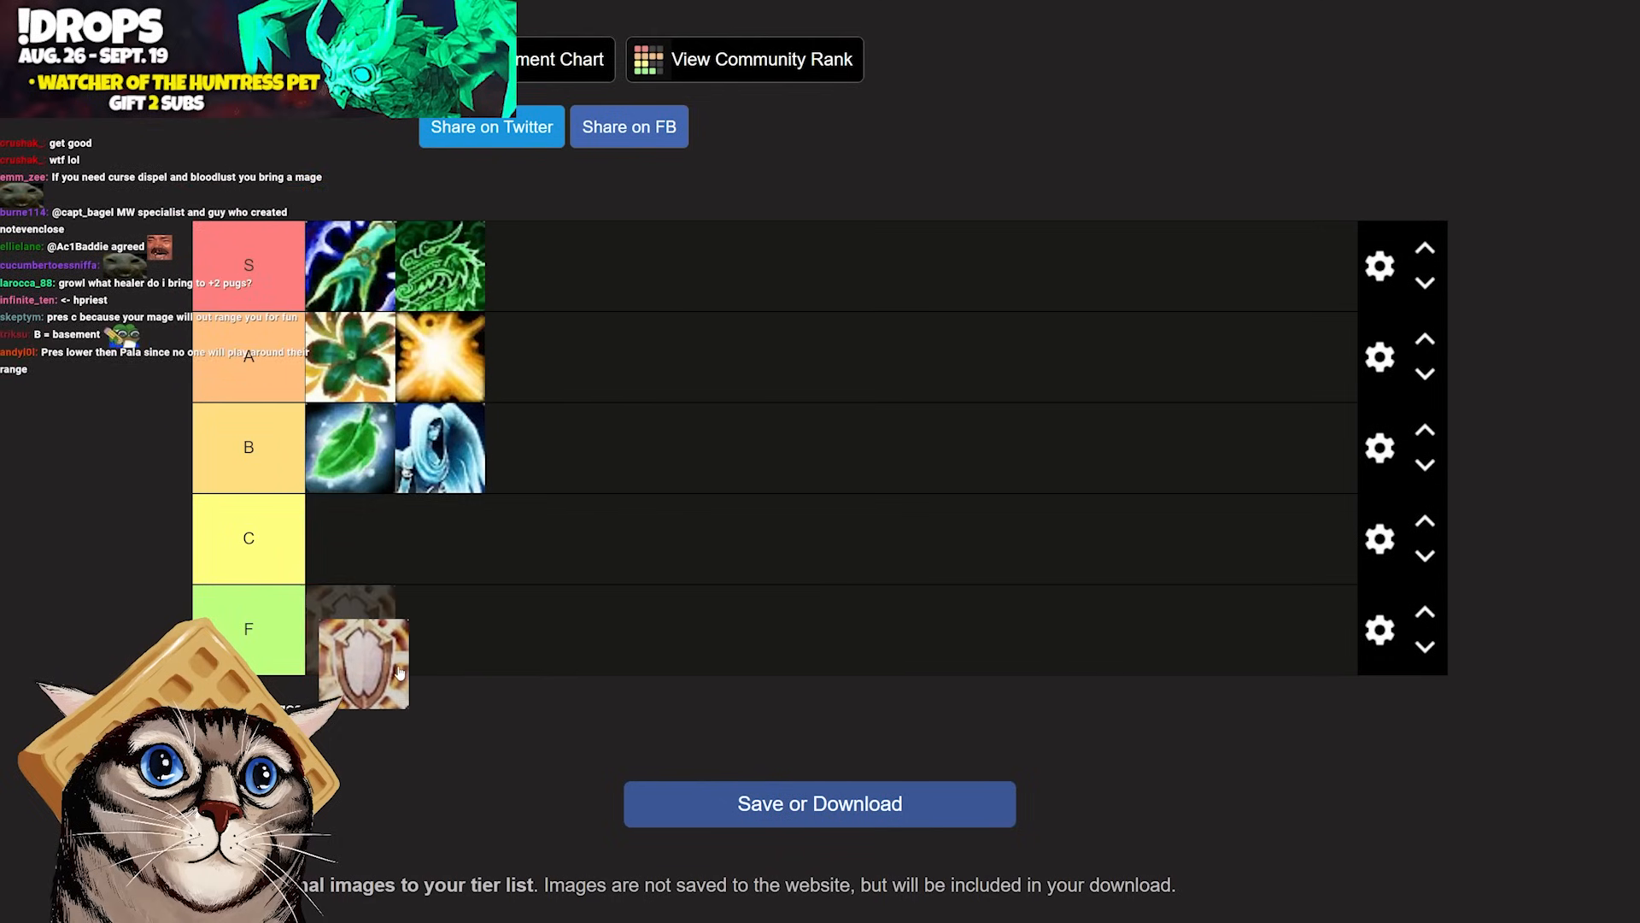
pyautogui.moveTo(361, 665); pyautogui.dragTo(439, 448)
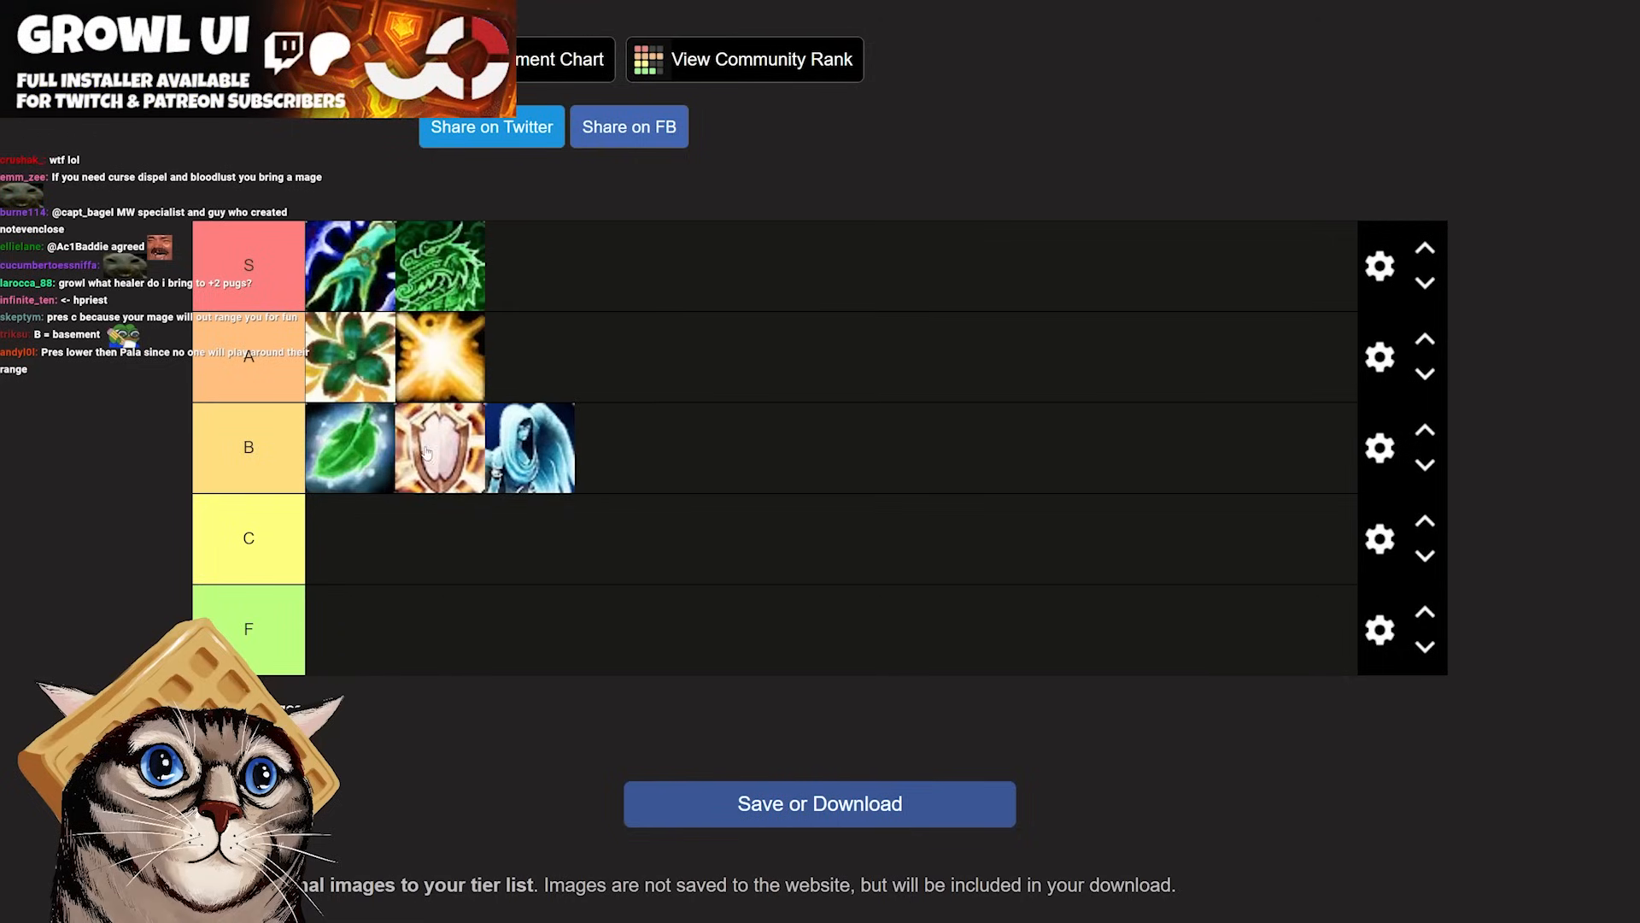
pyautogui.moveTo(438, 448); pyautogui.dragTo(351, 629)
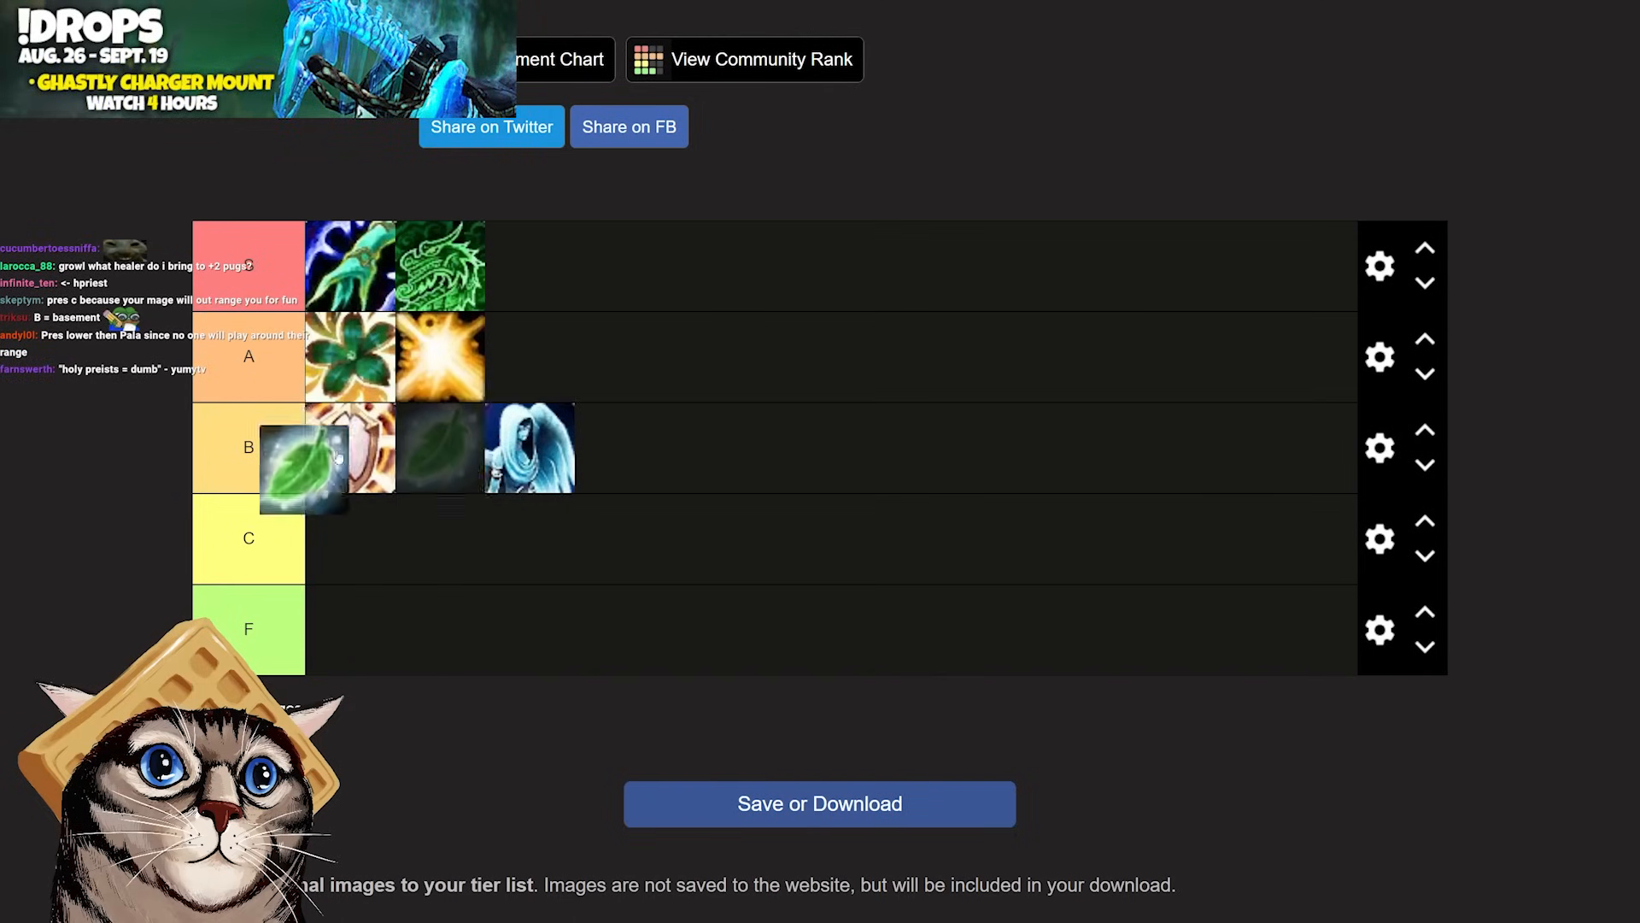
pyautogui.moveTo(303, 461); pyautogui.dragTo(350, 448)
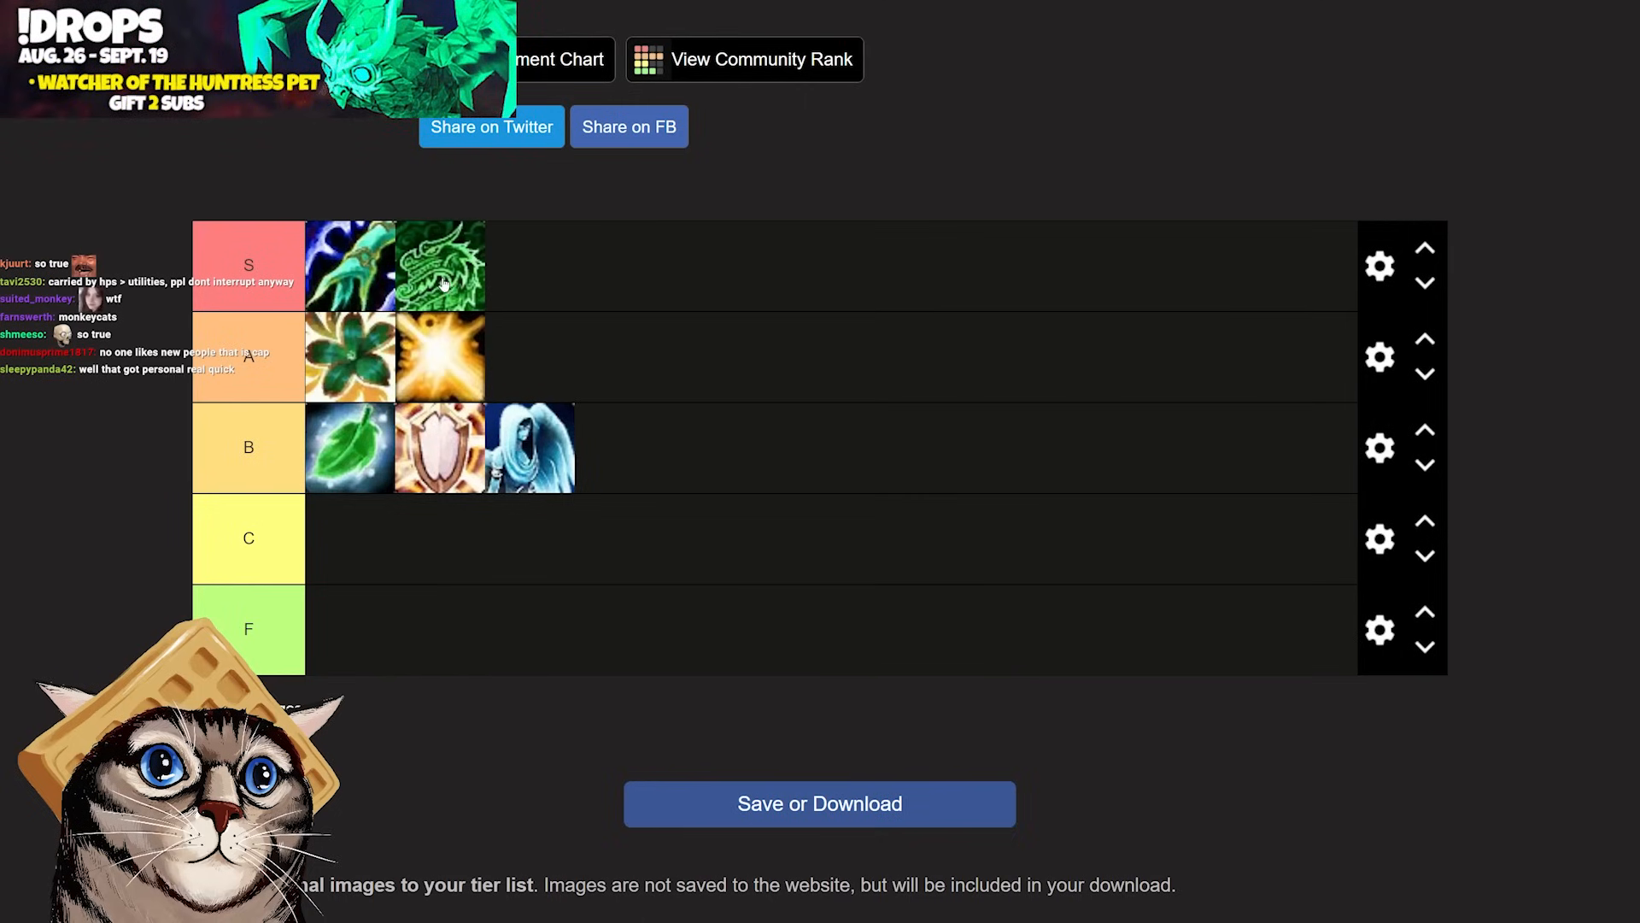
pyautogui.moveTo(529, 297)
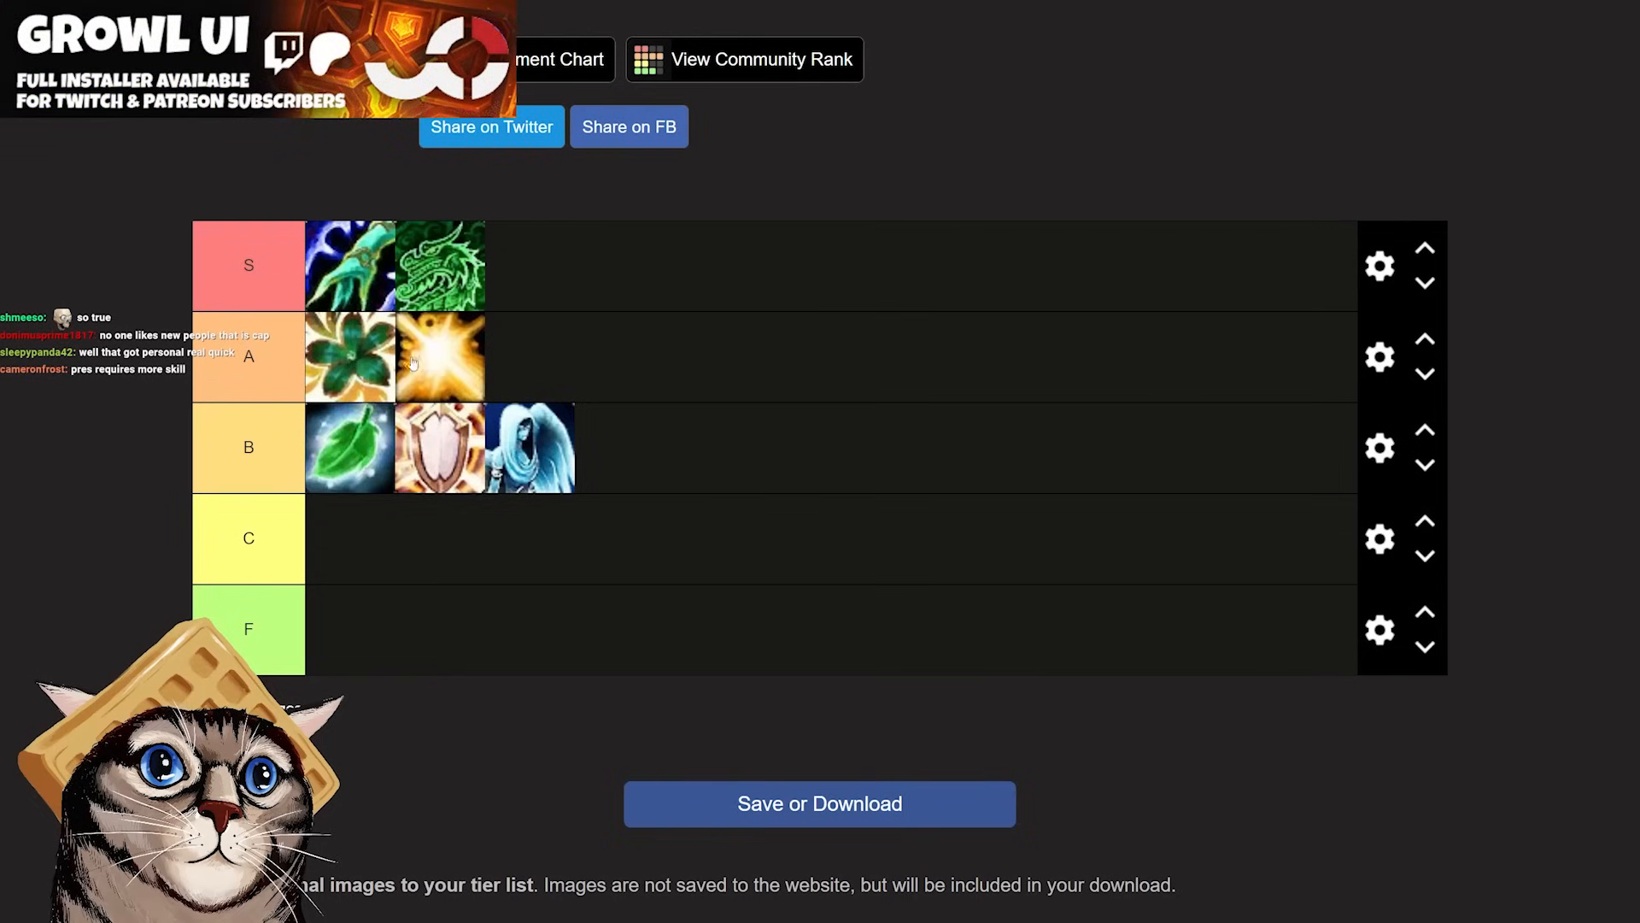
# Move the golden light-burst icon to the front of tier A, before the green clover
pyautogui.moveTo(350, 355); pyautogui.dragTo(439, 356)
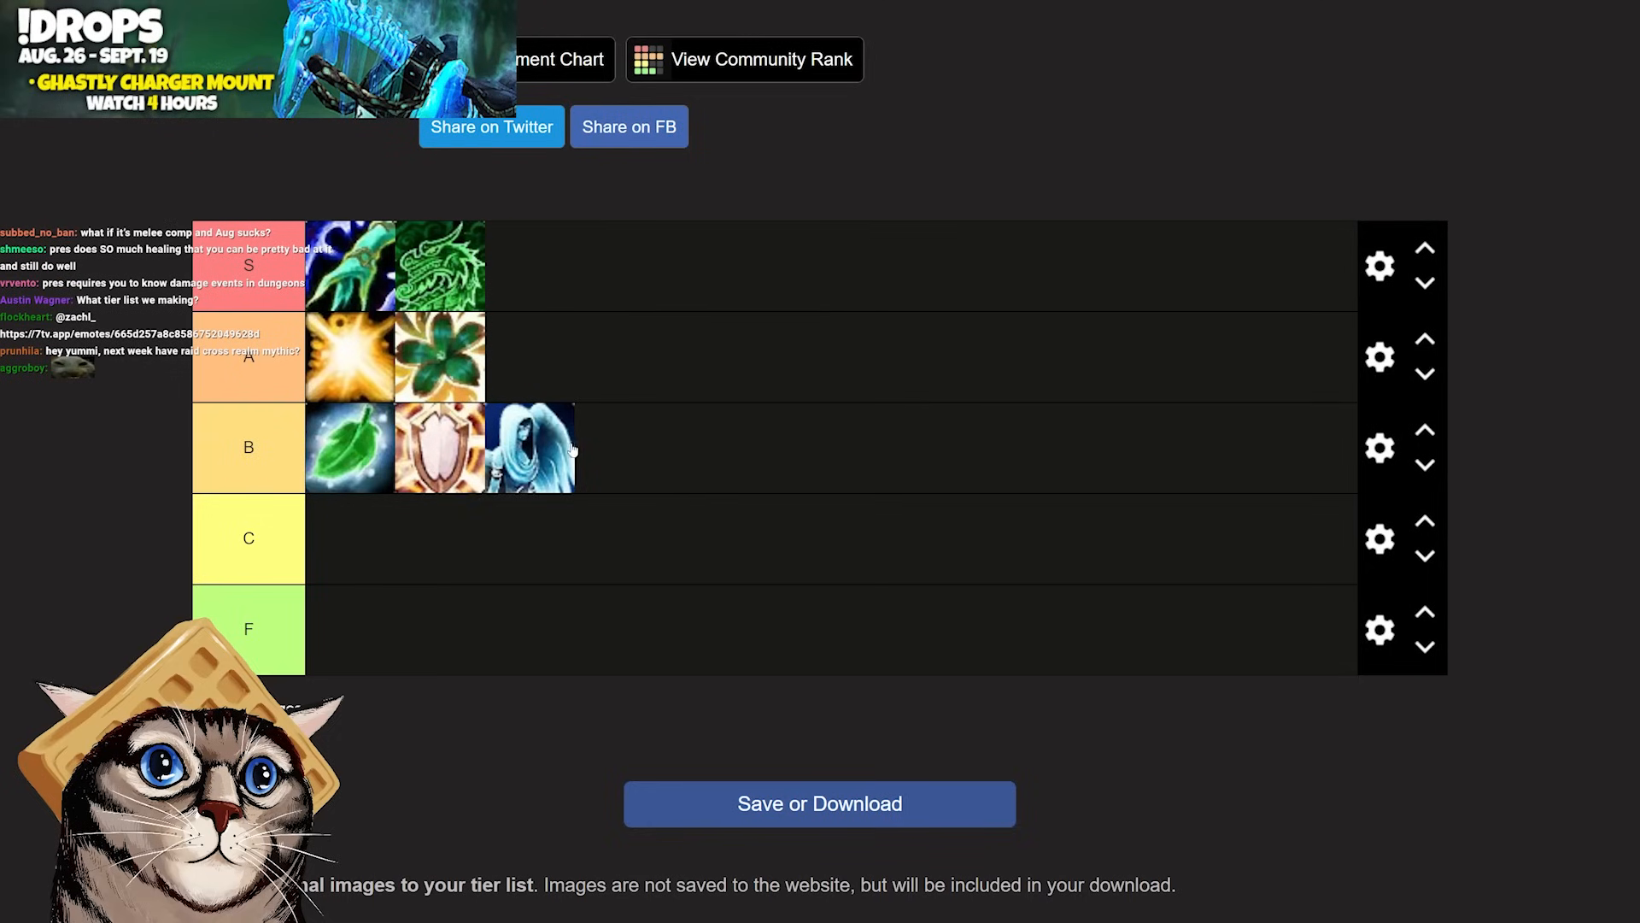
pyautogui.moveTo(484, 330)
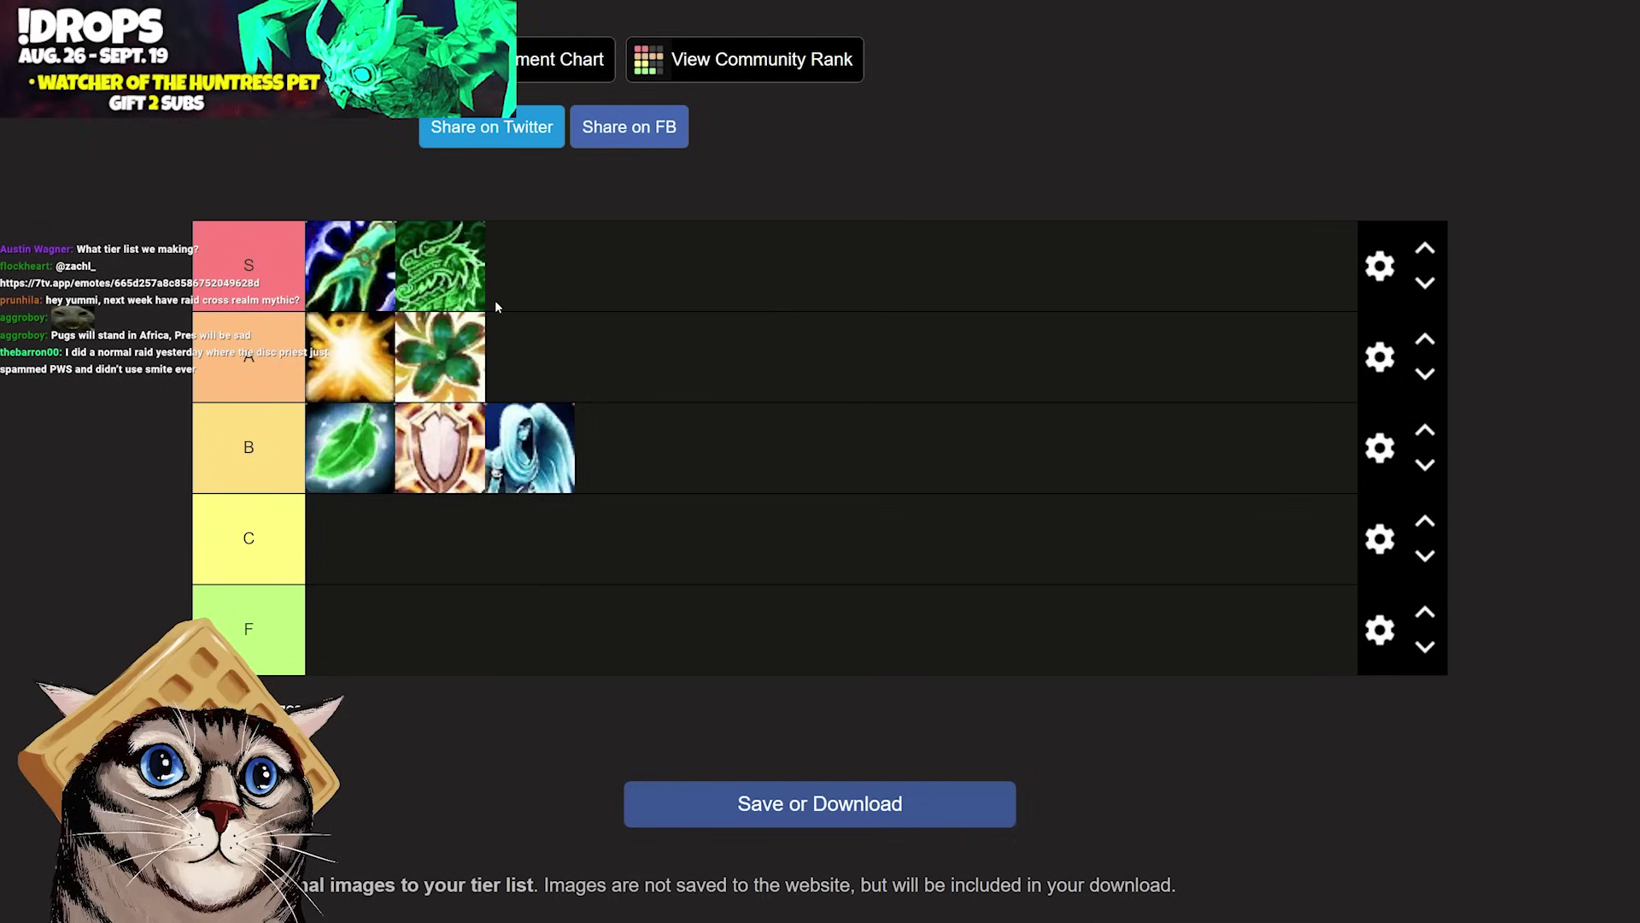
pyautogui.moveTo(439, 355); pyautogui.dragTo(540, 328)
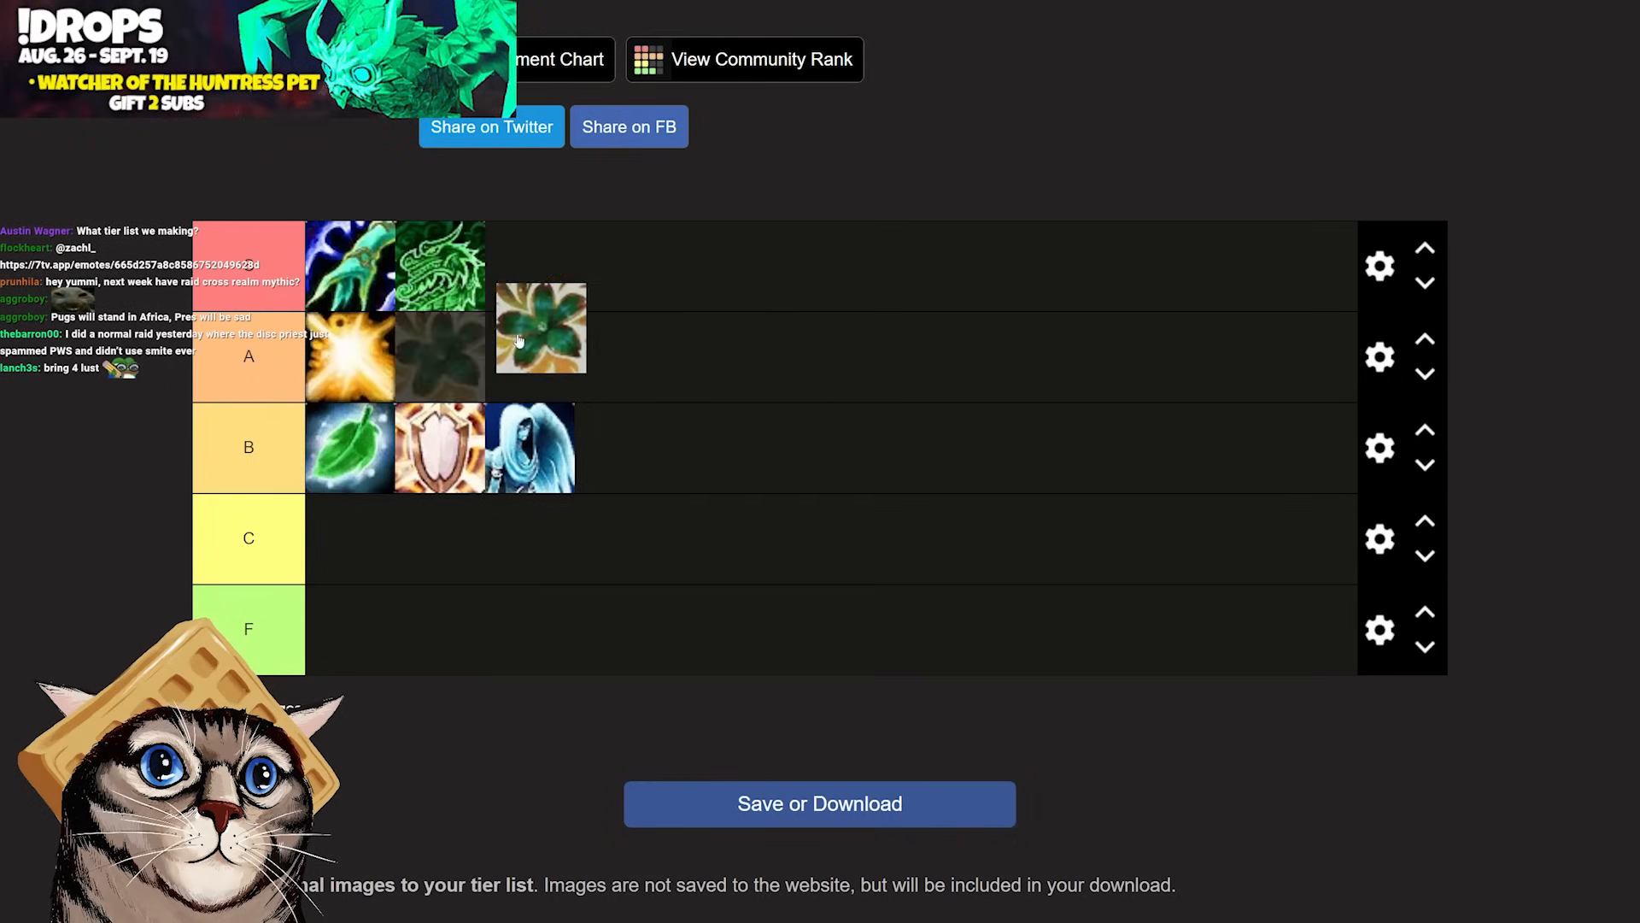
pyautogui.moveTo(540, 328); pyautogui.dragTo(440, 355)
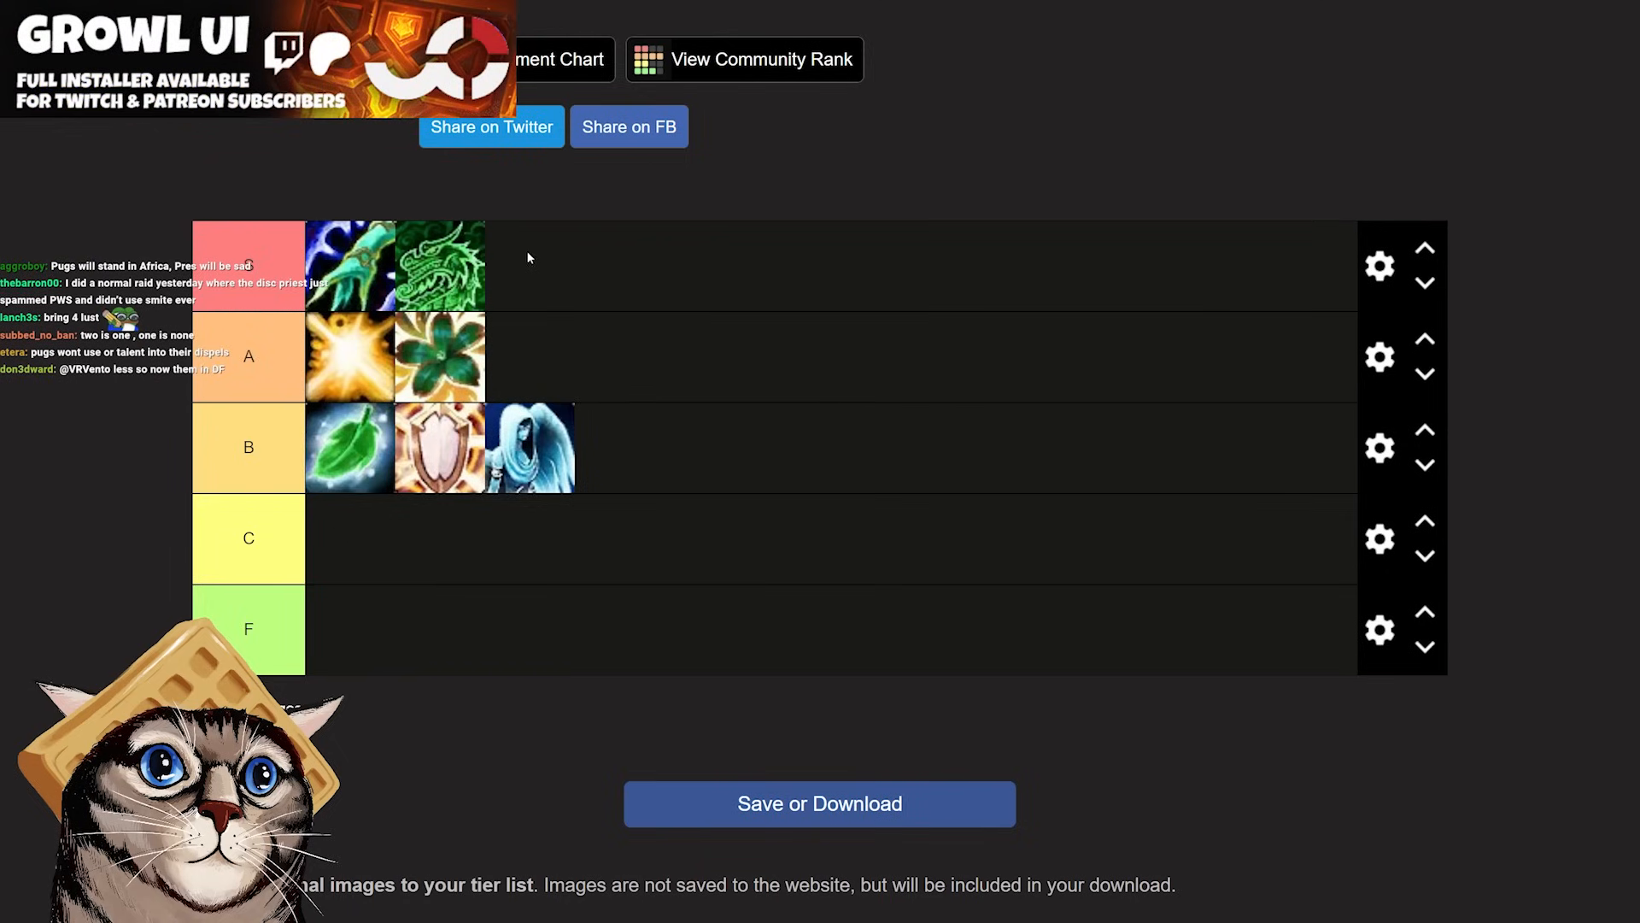
pyautogui.moveTo(356, 375)
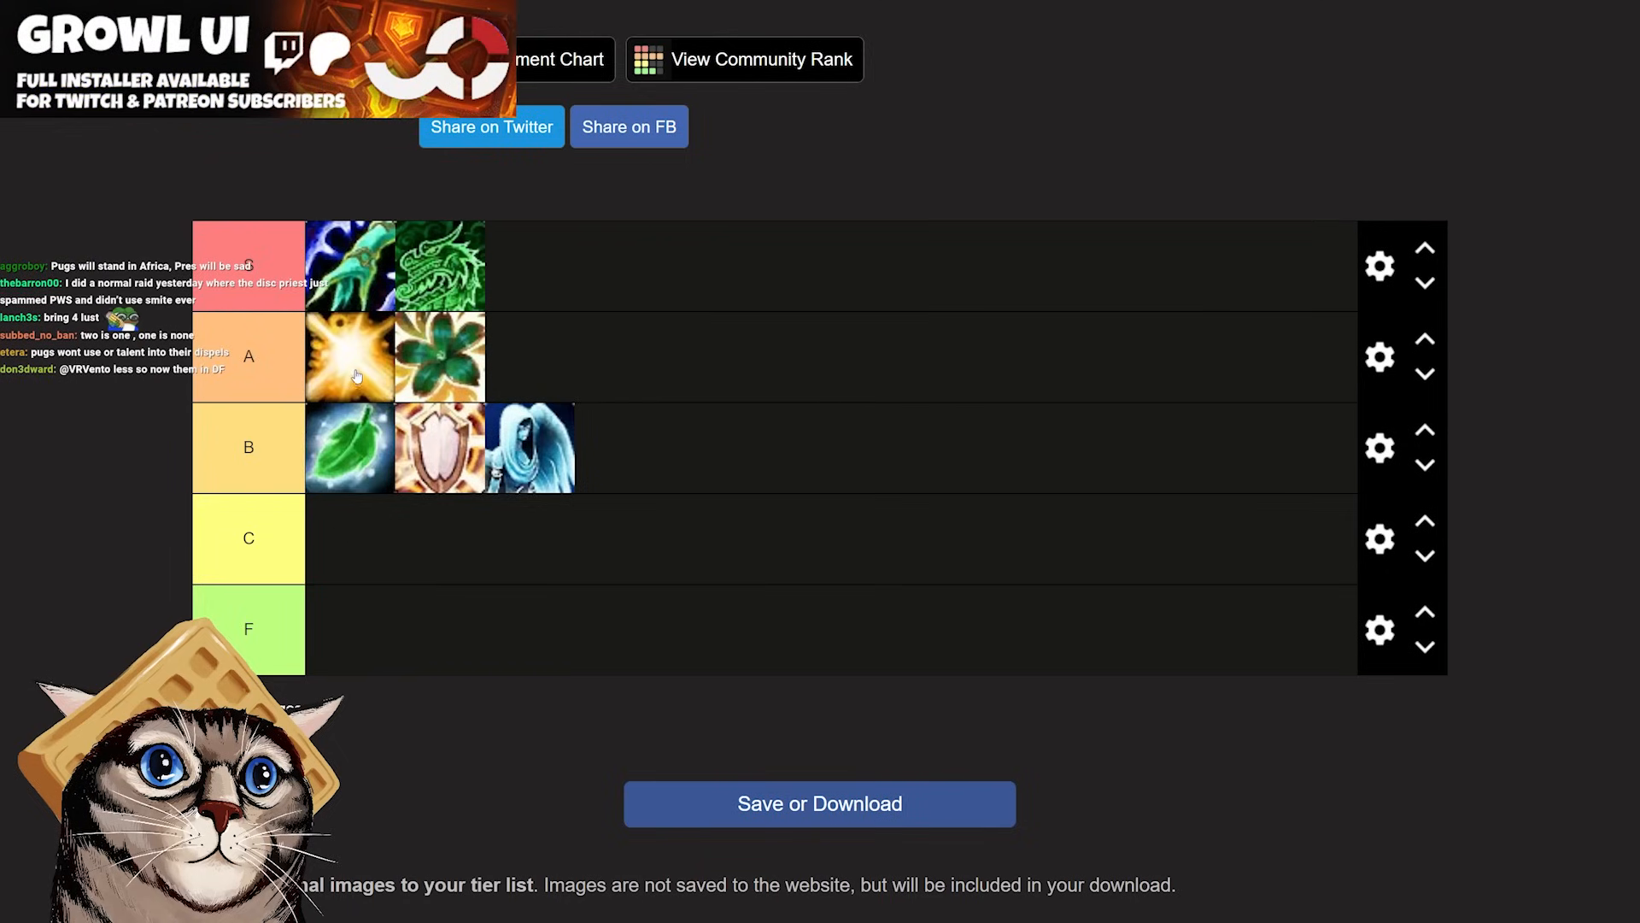
pyautogui.moveTo(353, 363)
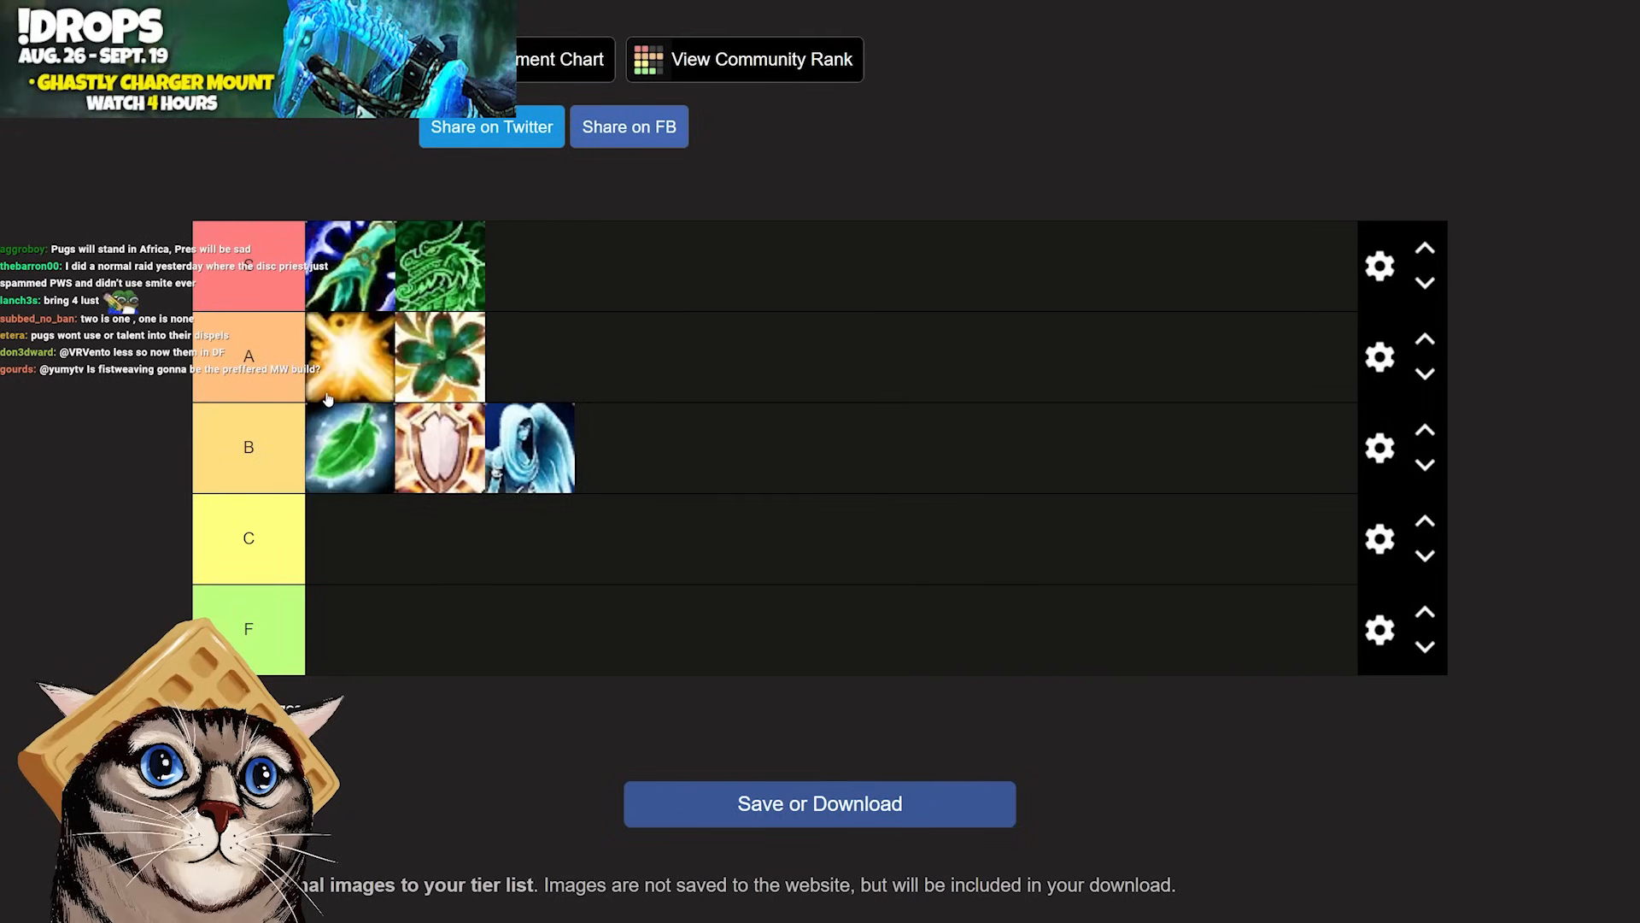
pyautogui.moveTo(272, 409)
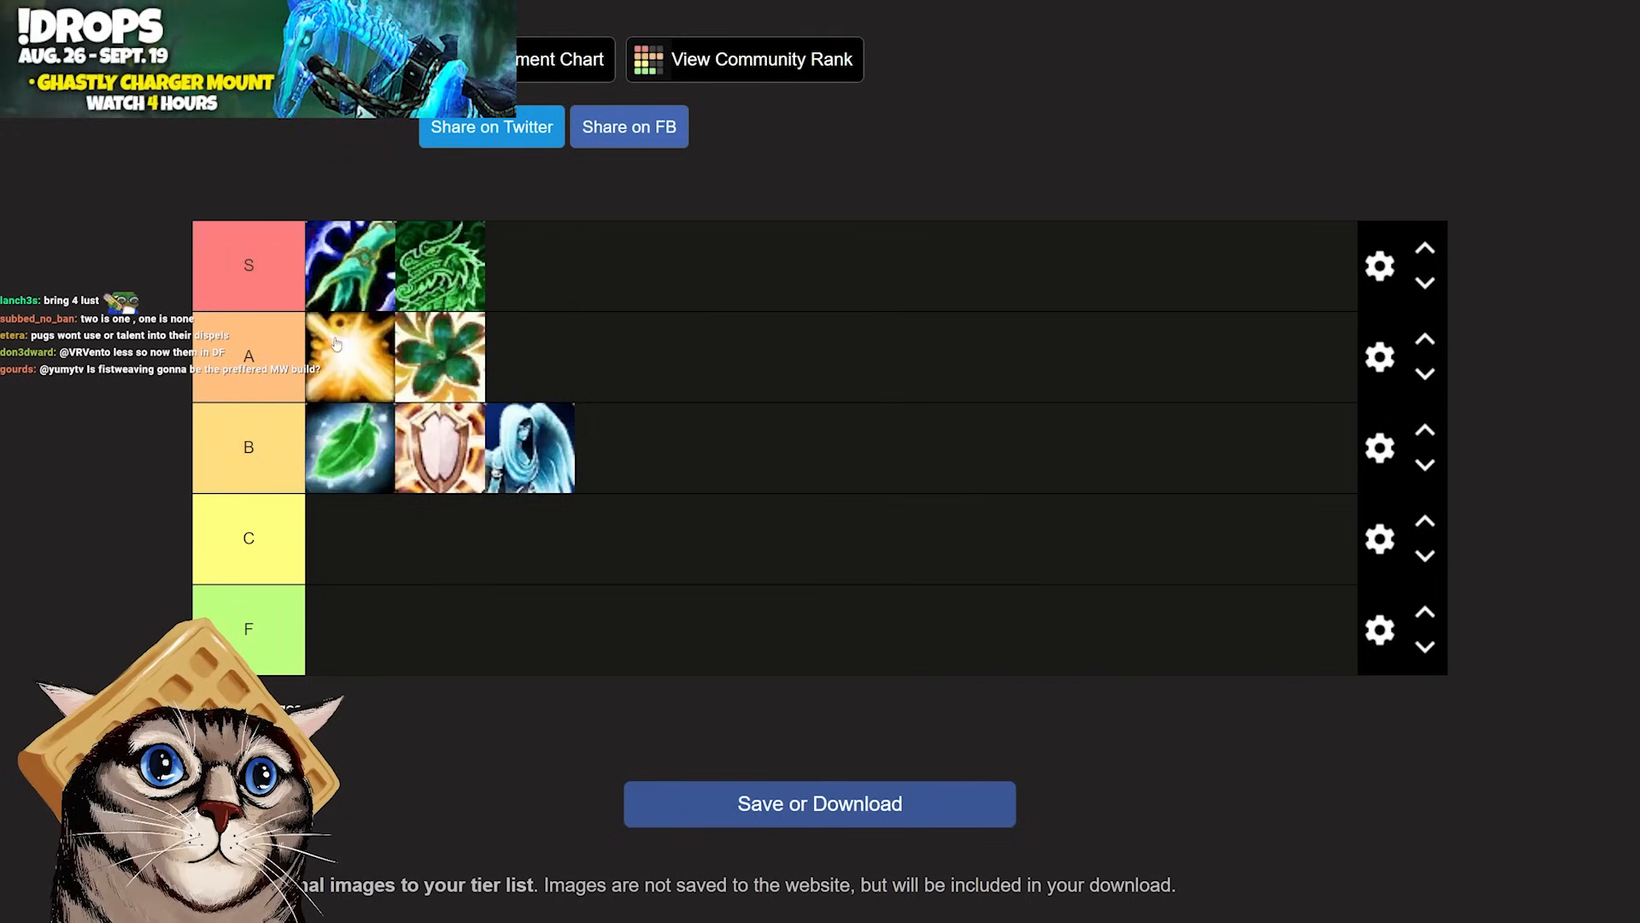
pyautogui.moveTo(397, 370)
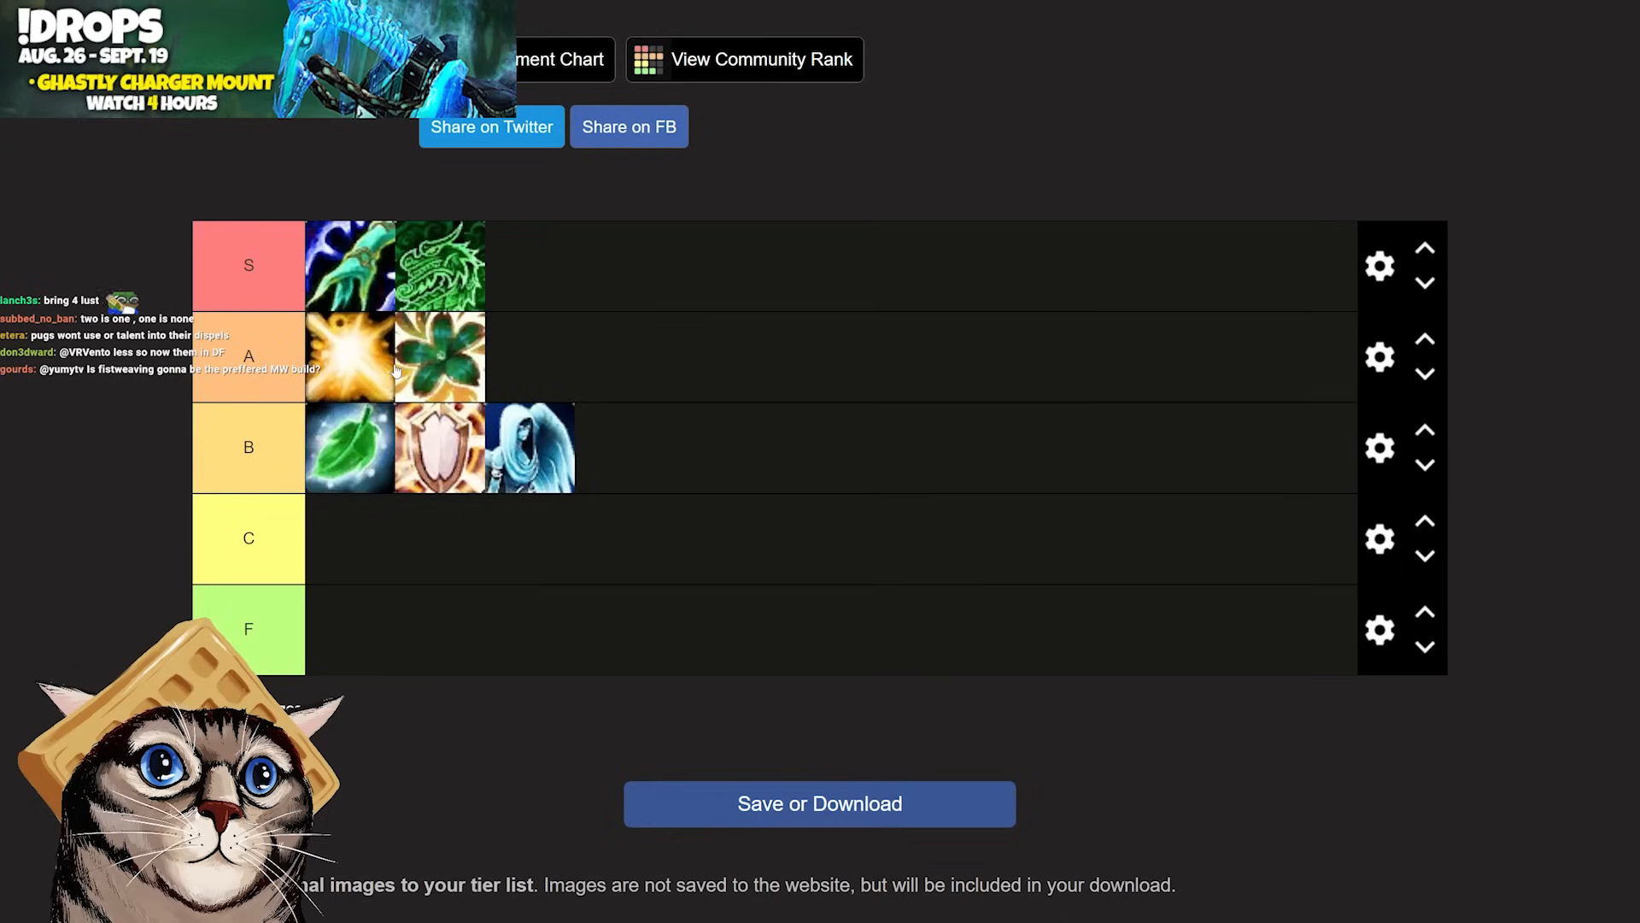